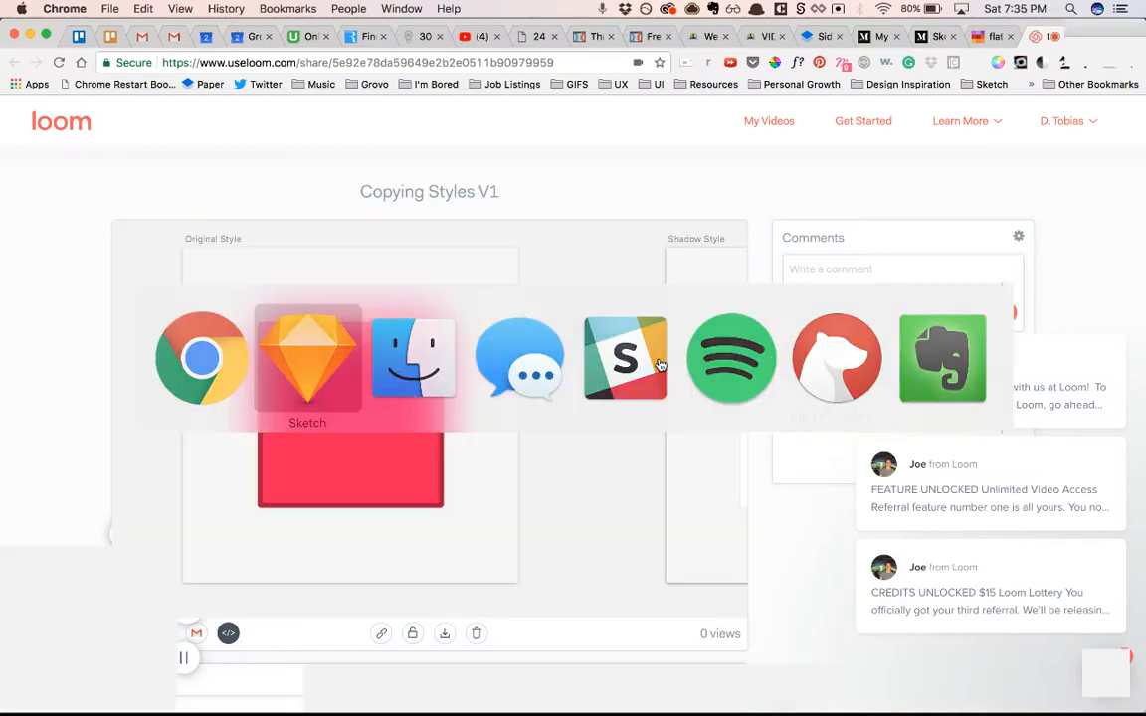
Switch from Chrome to the Sketch file 'Copying Styles Tutorial'
left_click(307, 358)
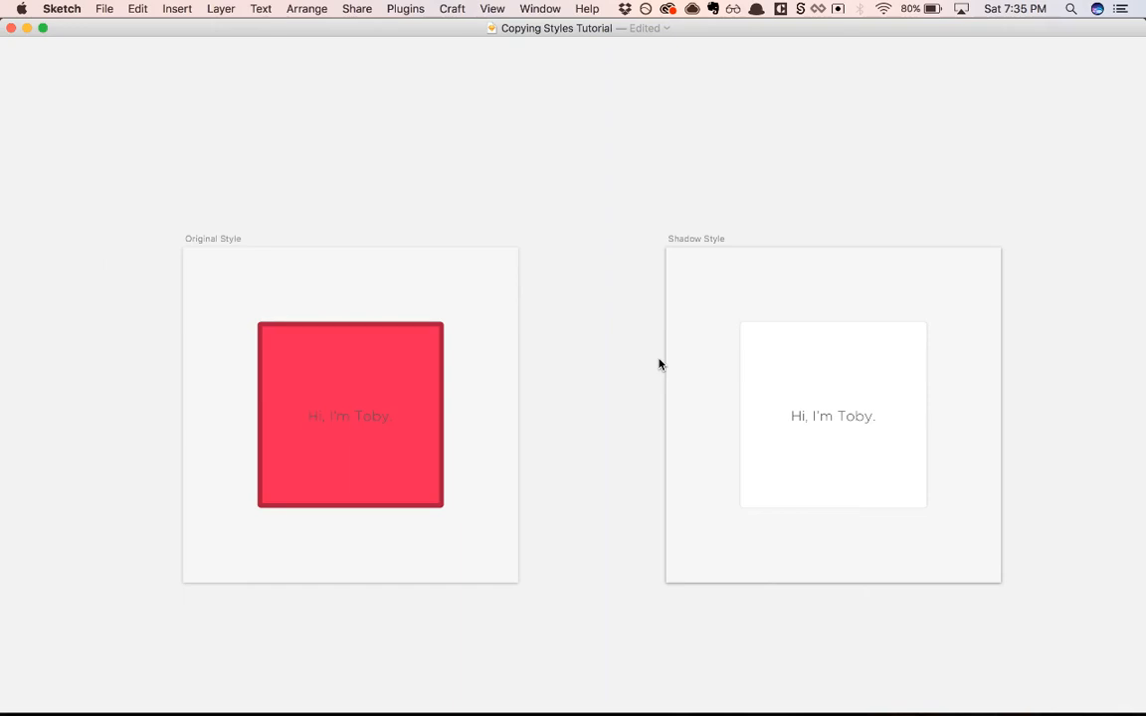
mouse_move(690, 366)
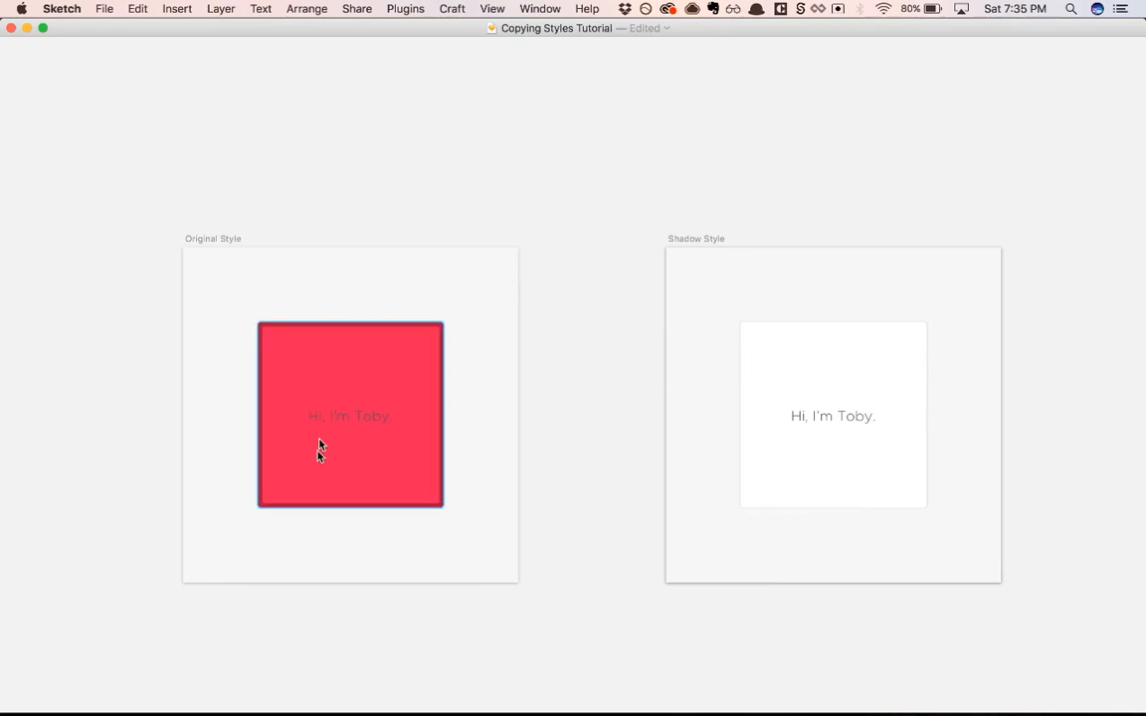
mouse_move(397, 460)
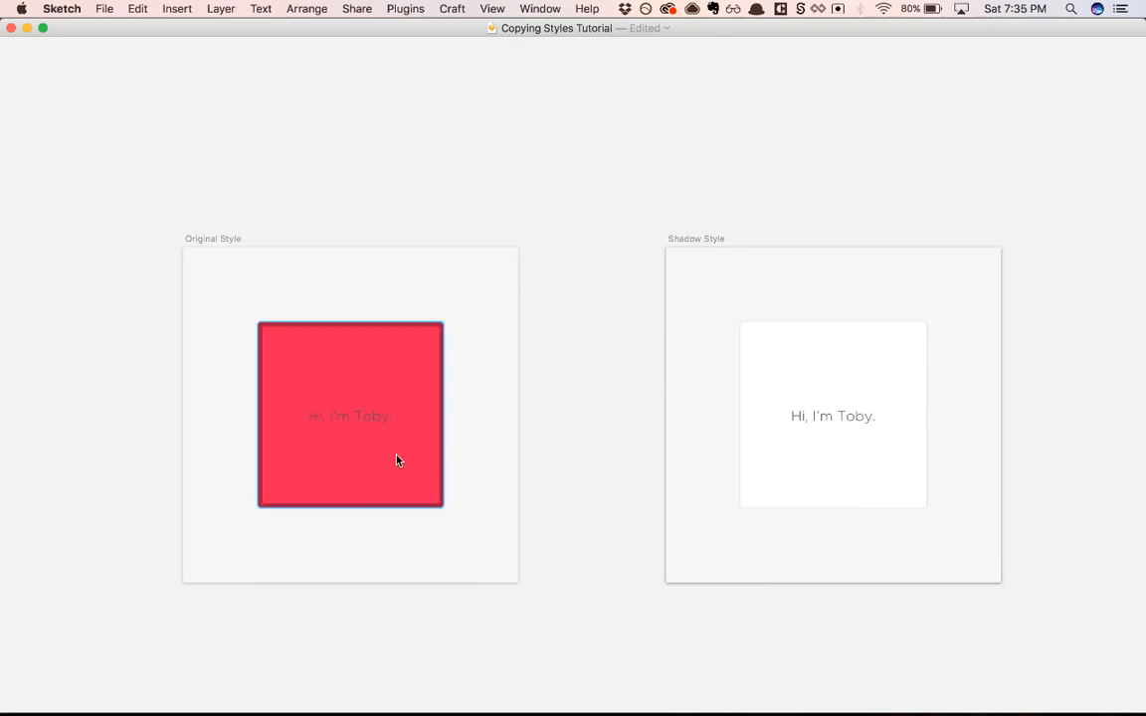
mouse_move(396, 480)
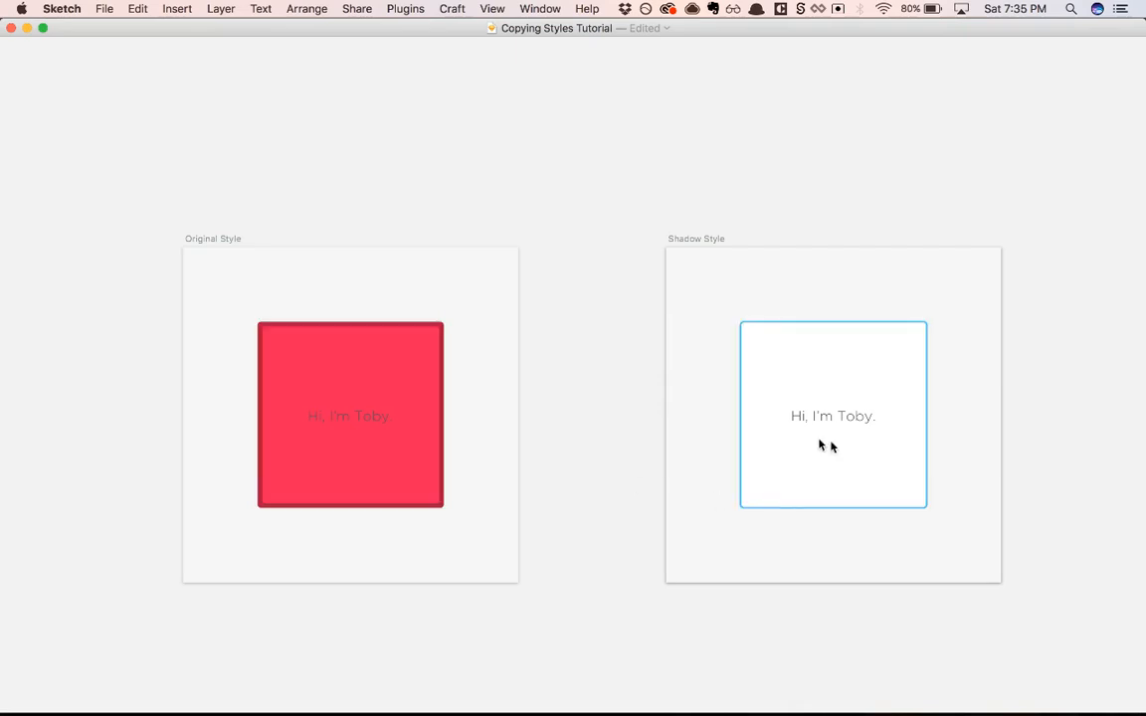
mouse_move(851, 474)
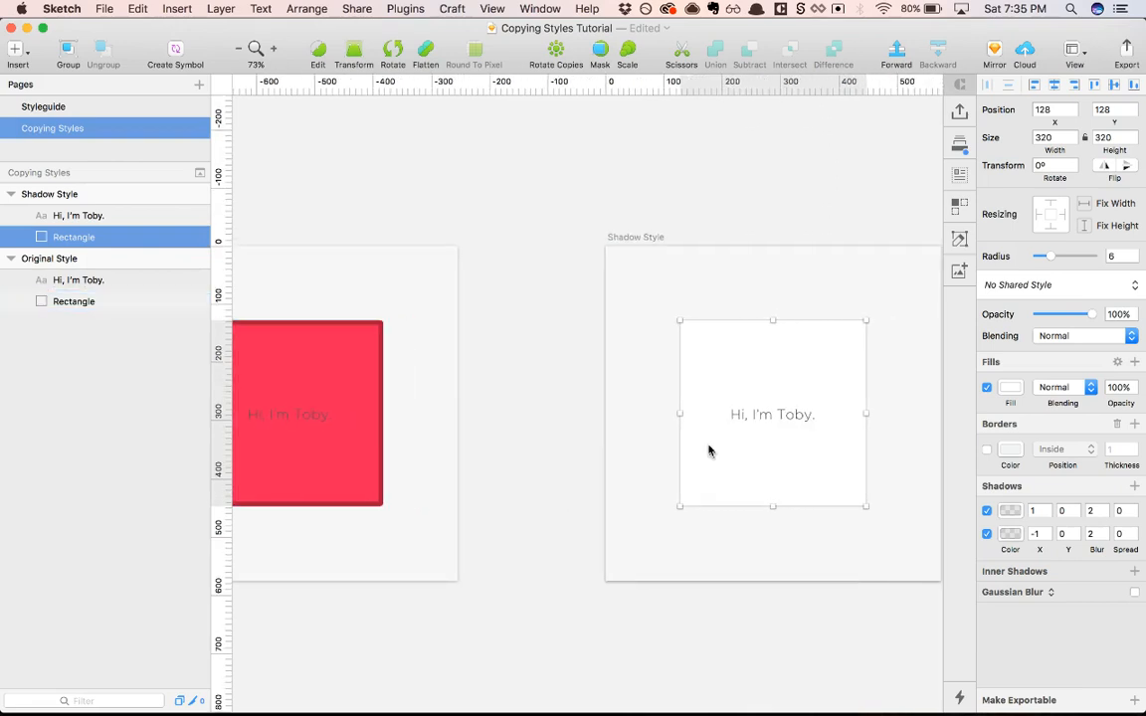
Select the white shadowed Shadow Style rectangle and copy its style from the Edit menu
left_click(73, 301)
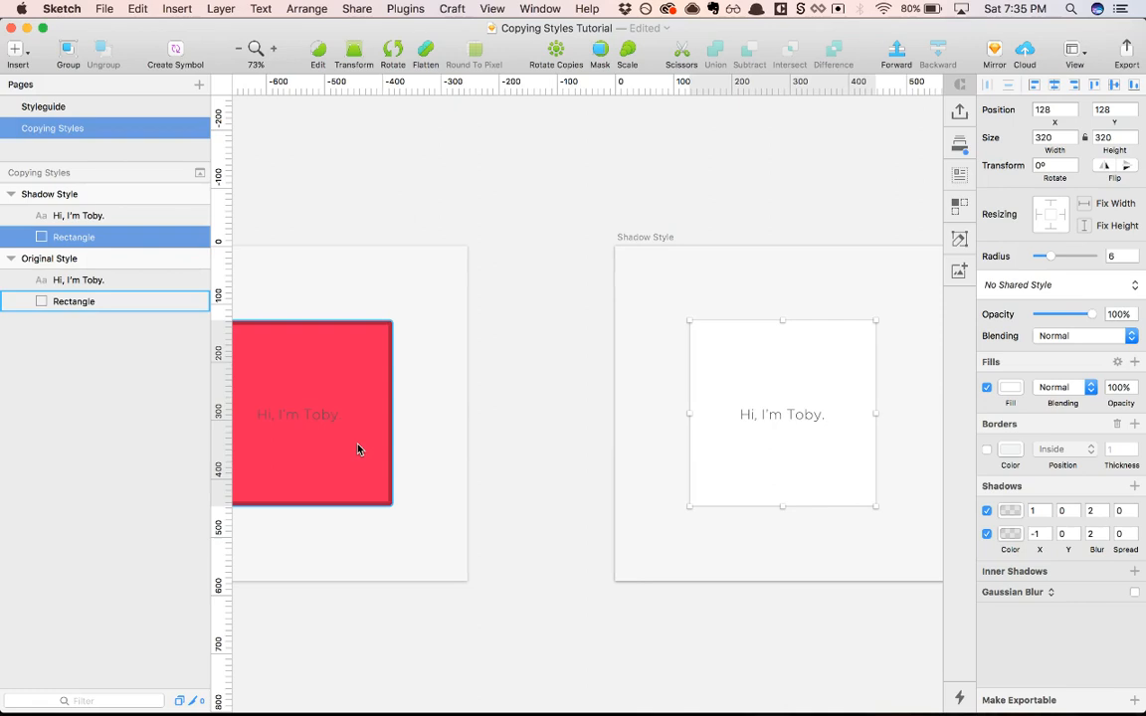
left_click(138, 8)
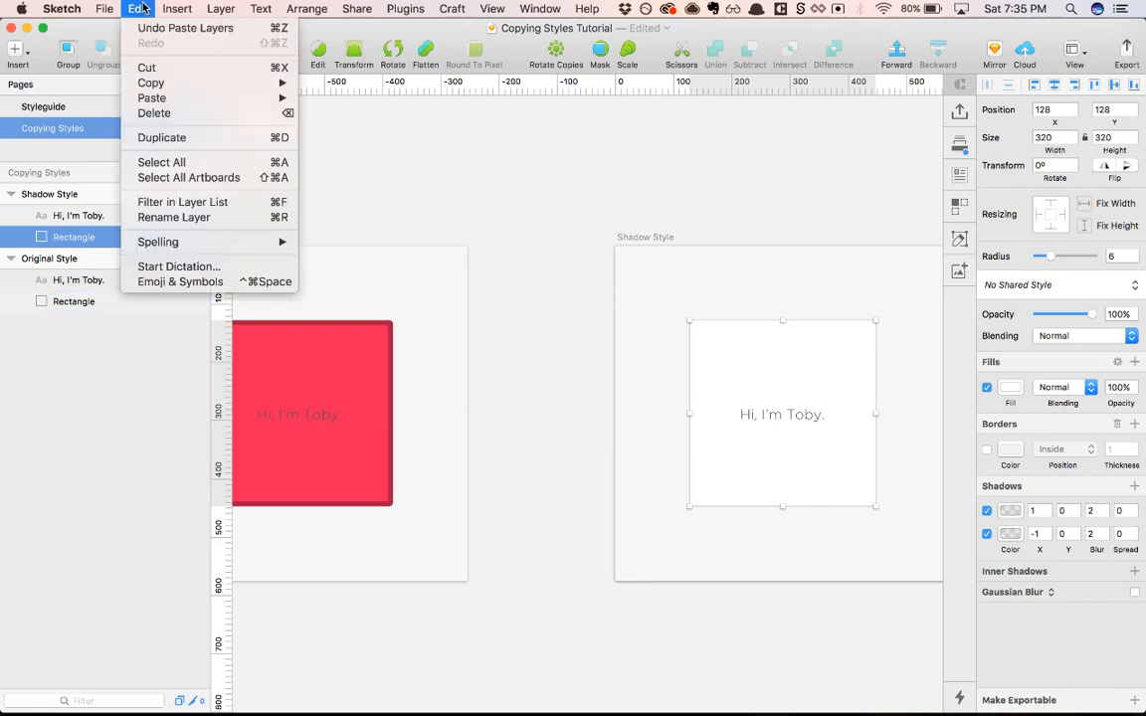
mouse_move(151, 83)
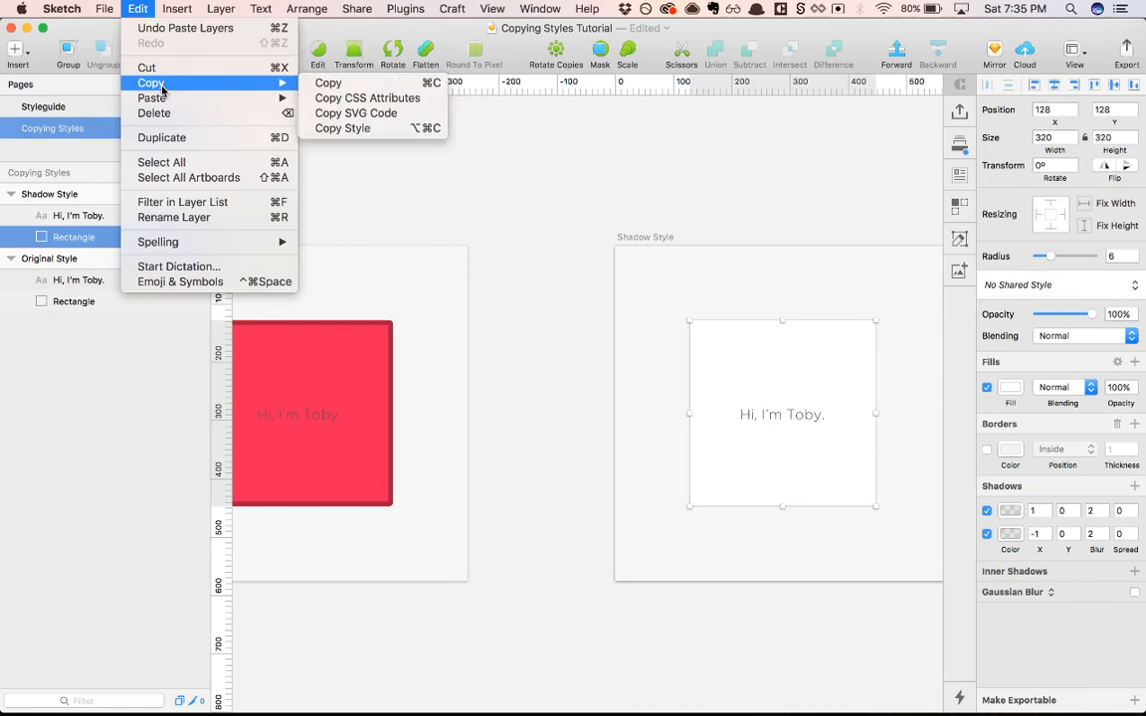
mouse_move(370, 129)
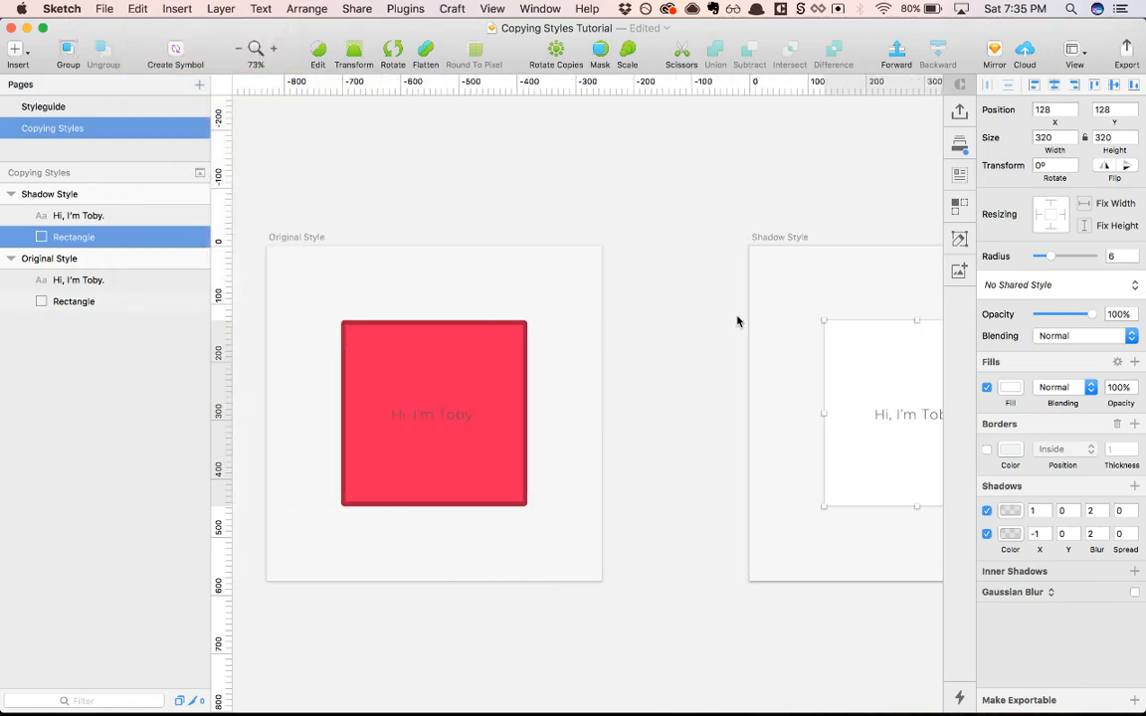
Paste the copied style onto the red Original Style rectangle, then deselect and compare both artboards
left_click(73, 302)
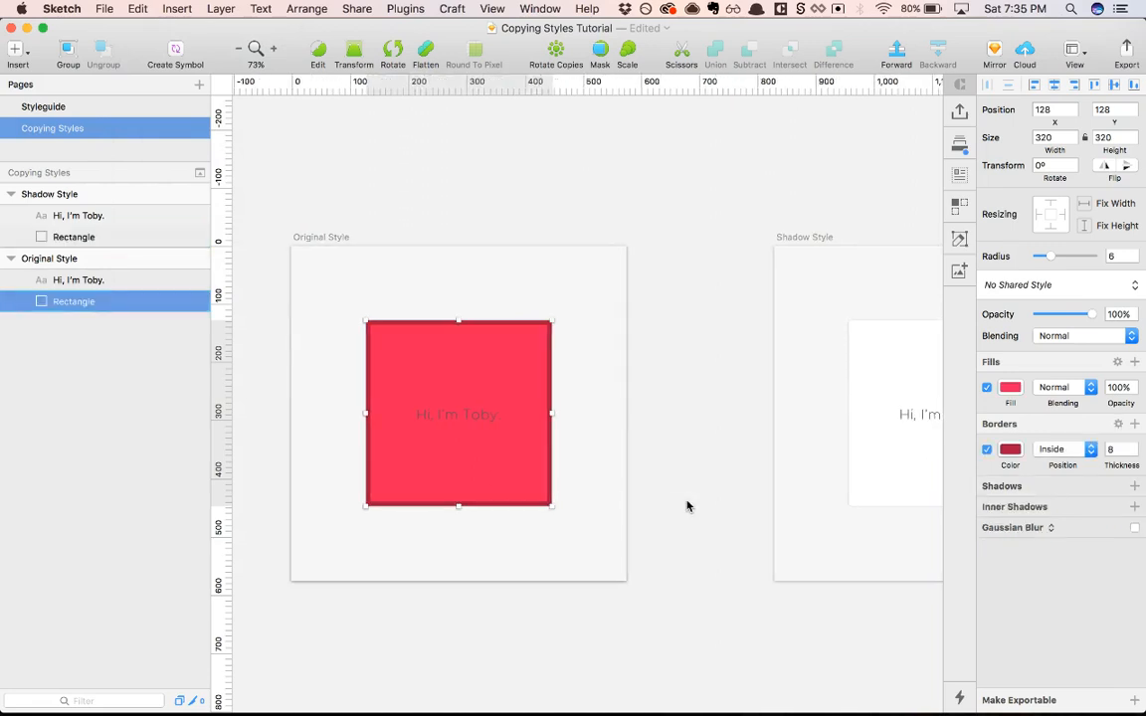
left_click(137, 8)
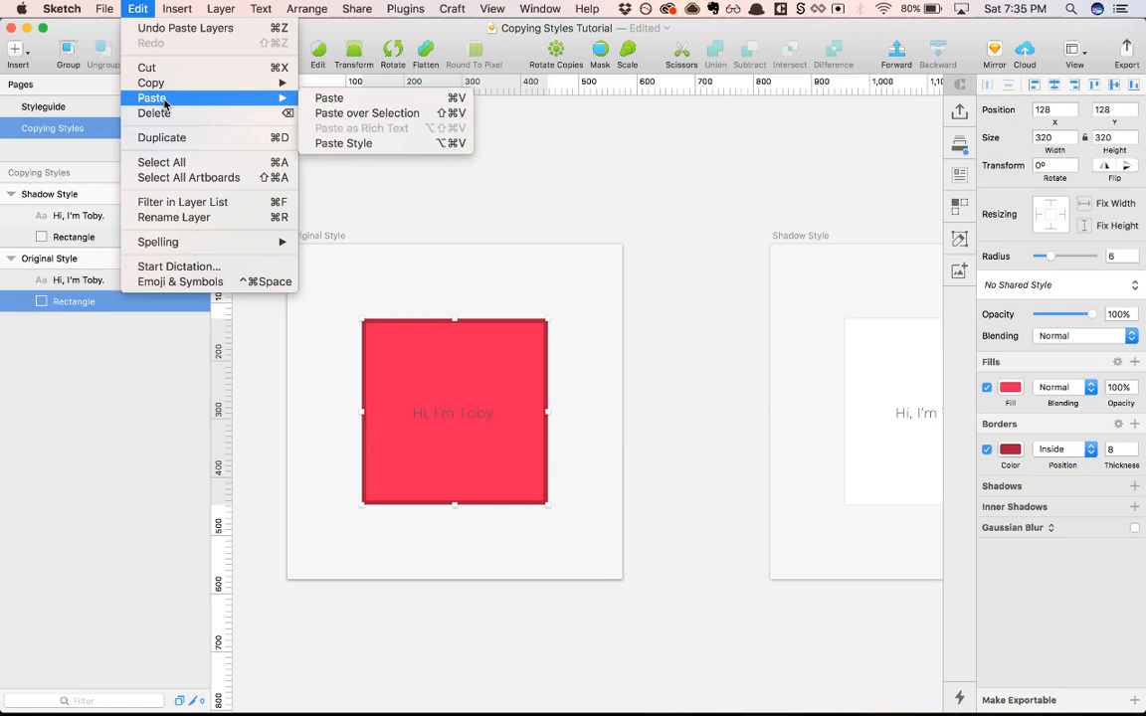
mouse_move(553, 182)
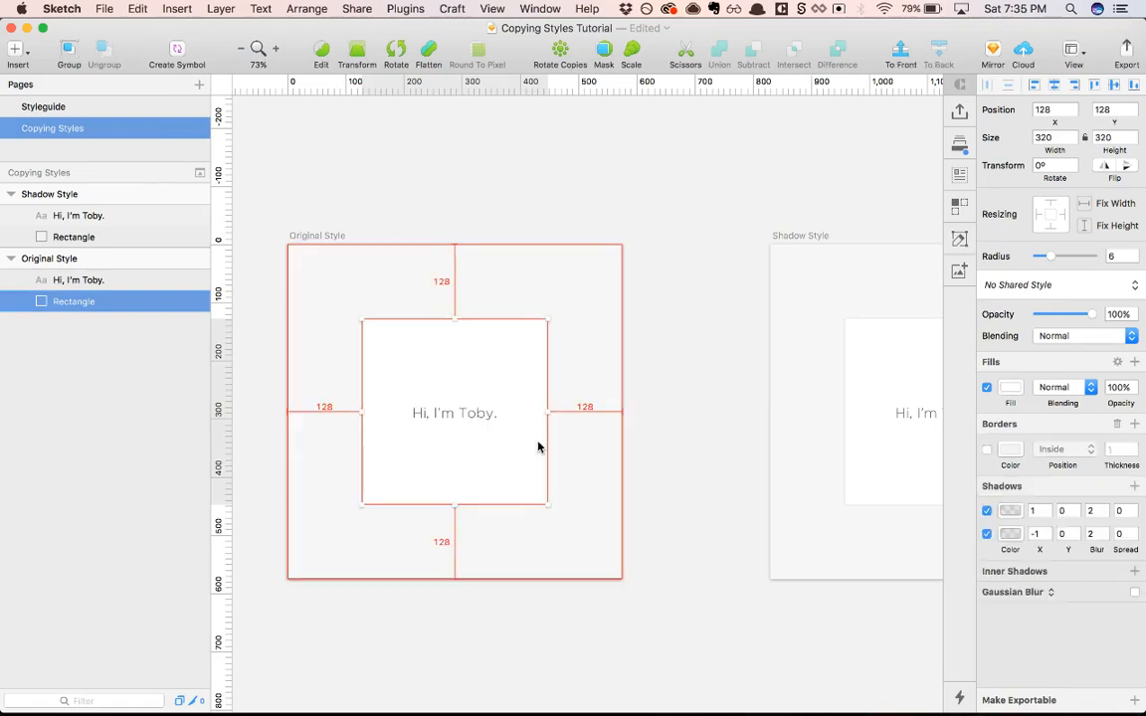
left_click(703, 418)
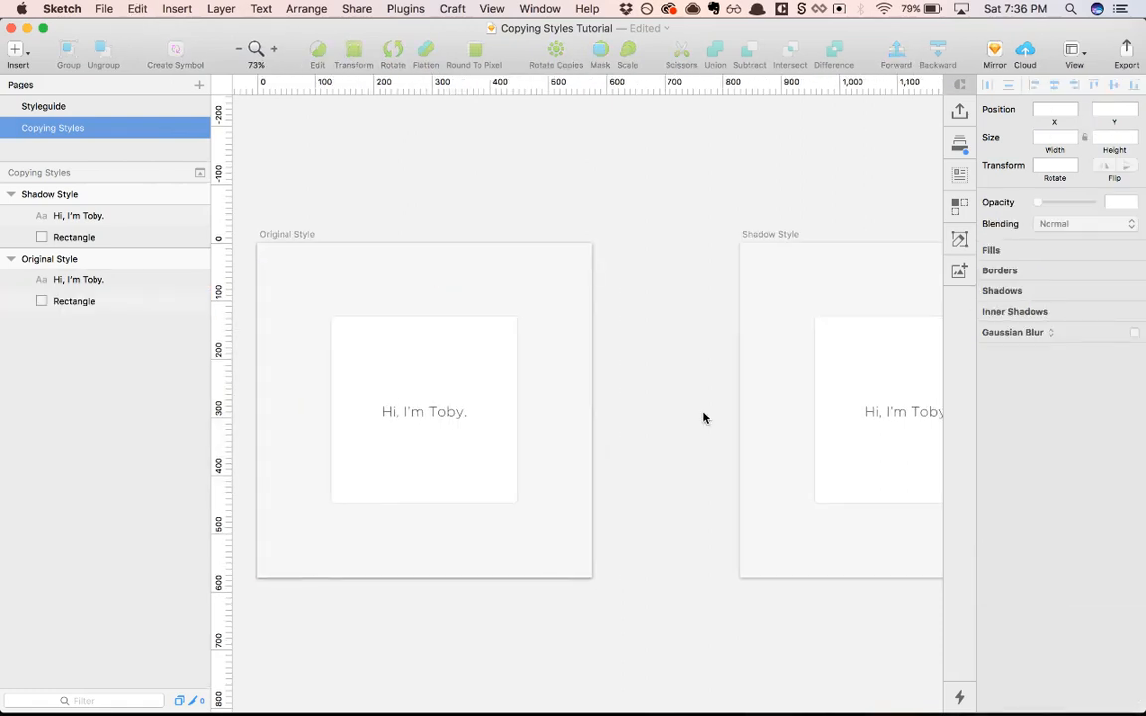
scroll("right", 3)
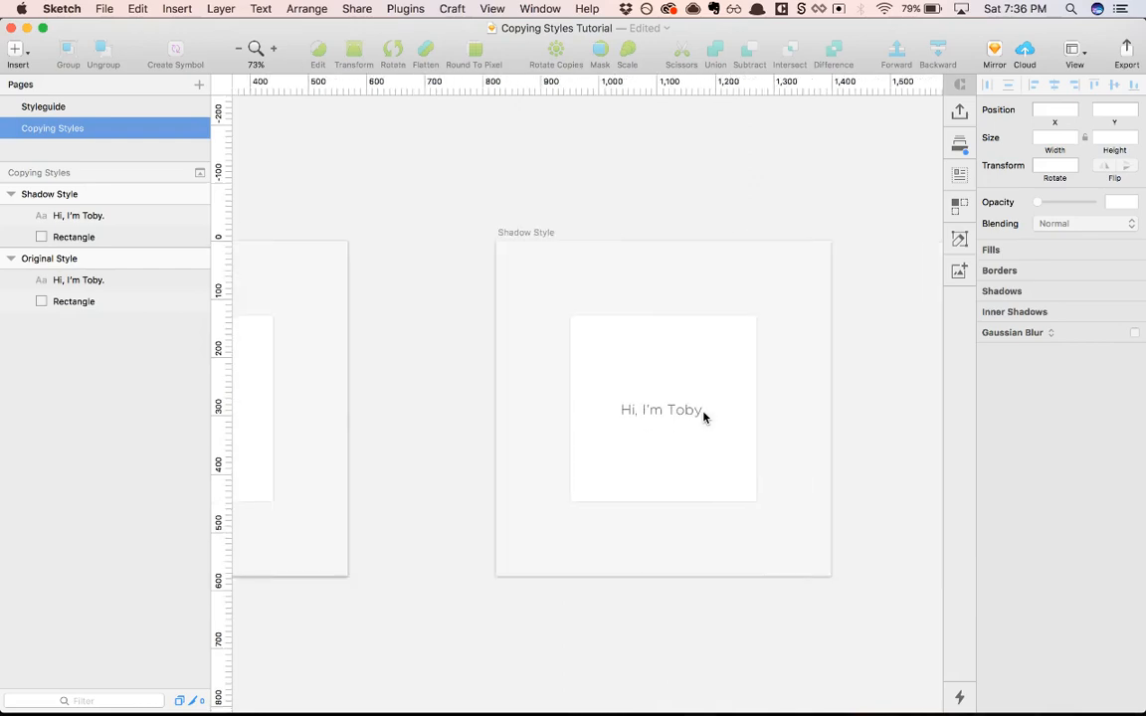